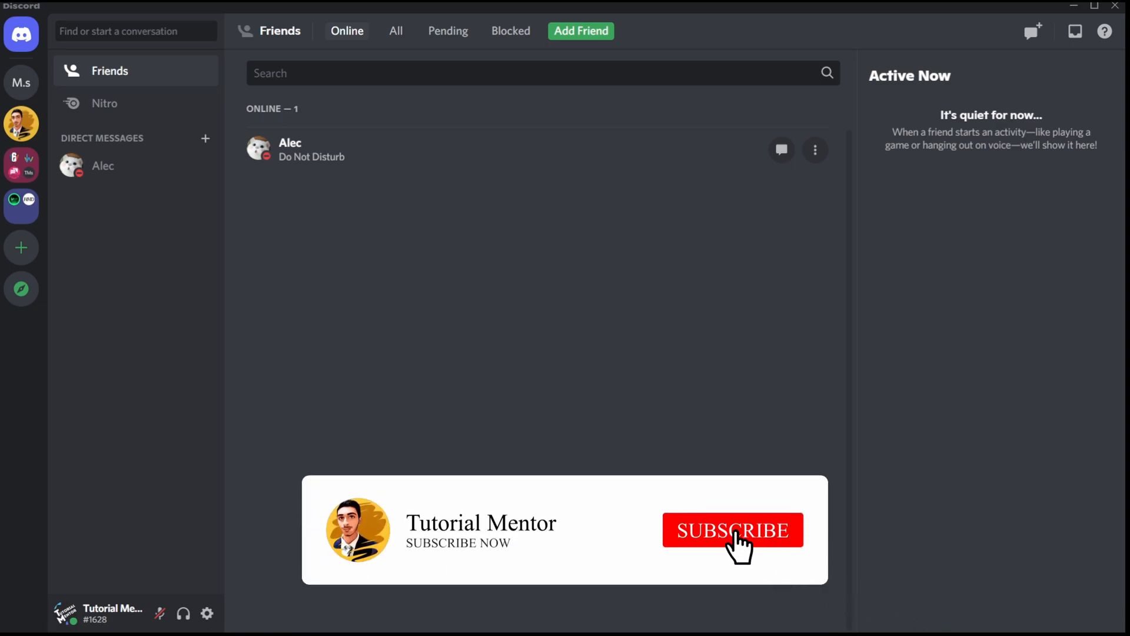
# Click near the bottom of the Friends Online view while Alec goes offline.
pyautogui.click(731, 530)
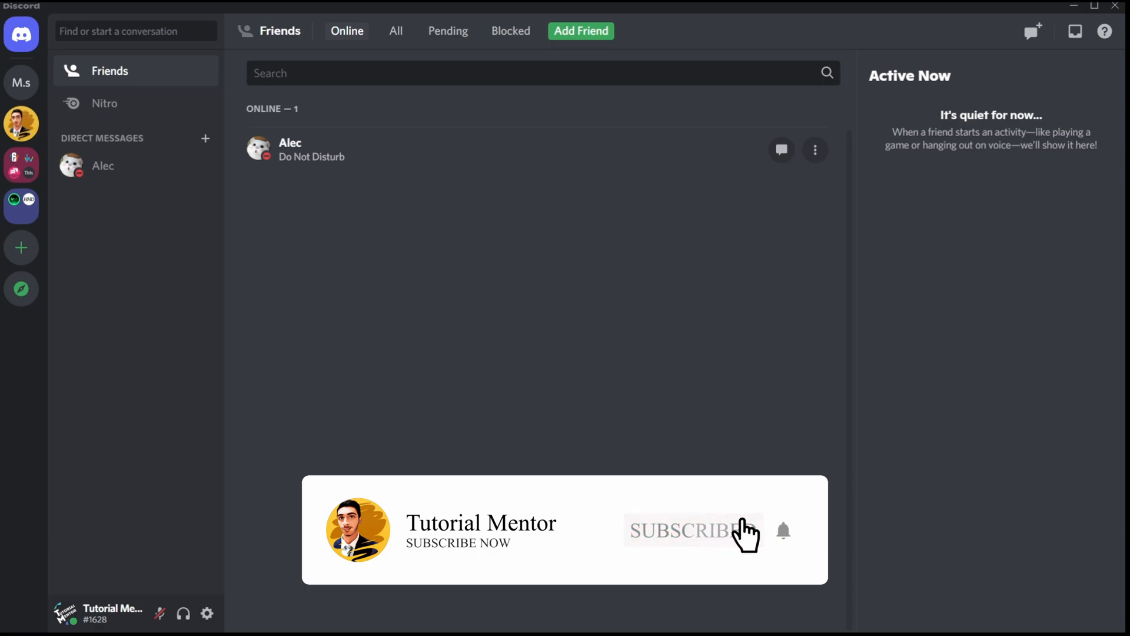
pyautogui.click(691, 529)
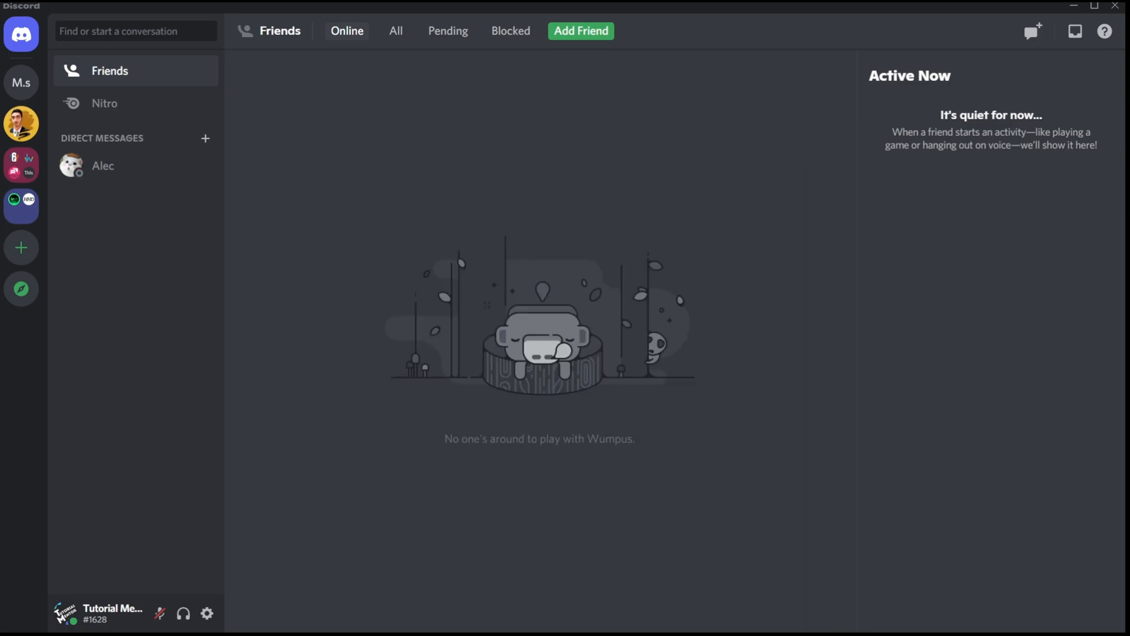
# Click the top bar and wait for Alec to reappear as Do Not Disturb.
pyautogui.click(347, 30)
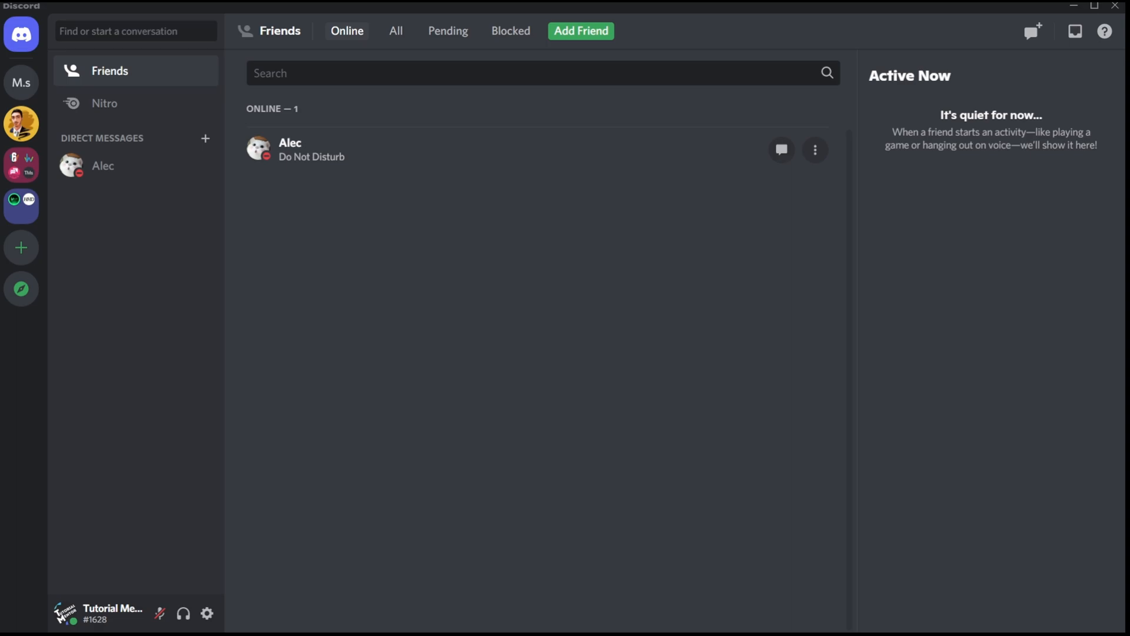
pyautogui.moveTo(207, 613)
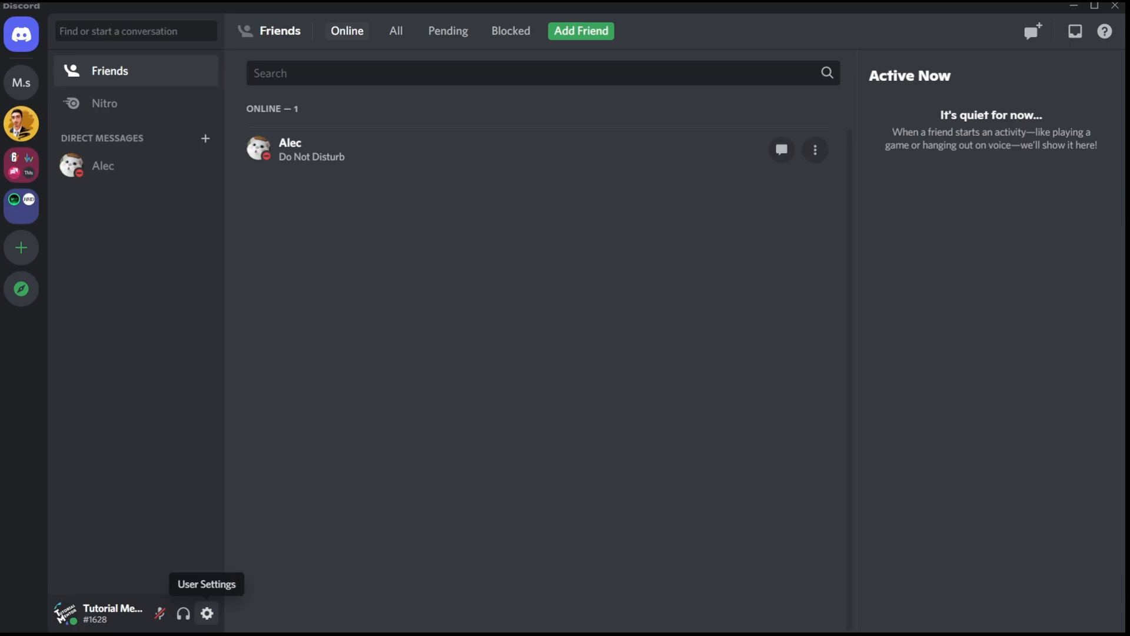
# Open your own status menu listing Online, Idle, Do Not Disturb and Invisible.
pyautogui.click(71, 612)
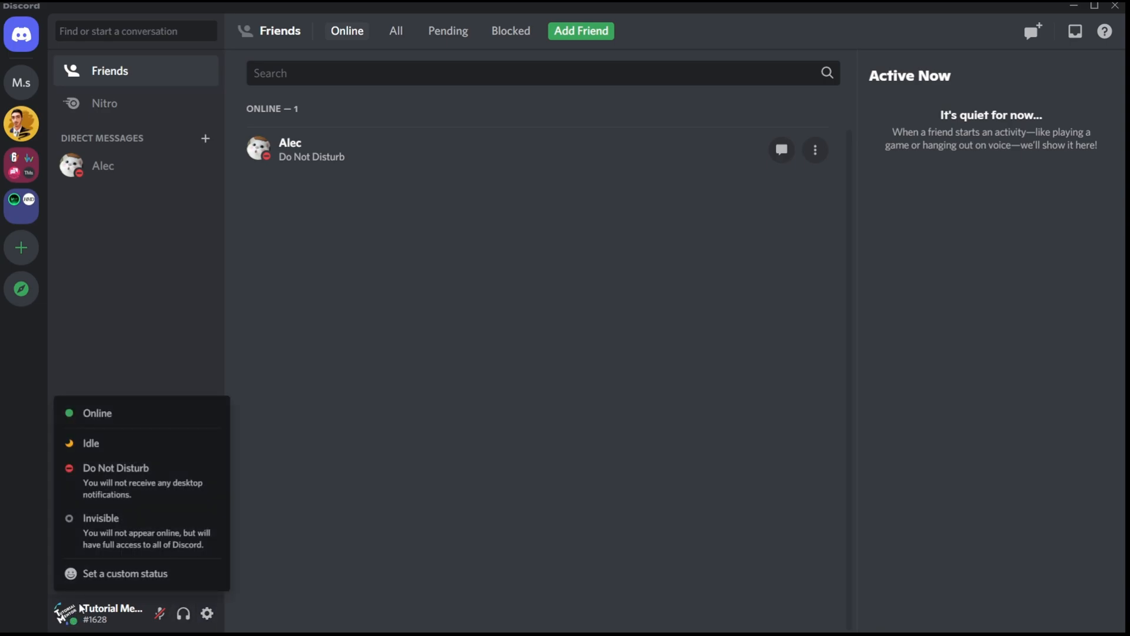
pyautogui.moveTo(122, 443)
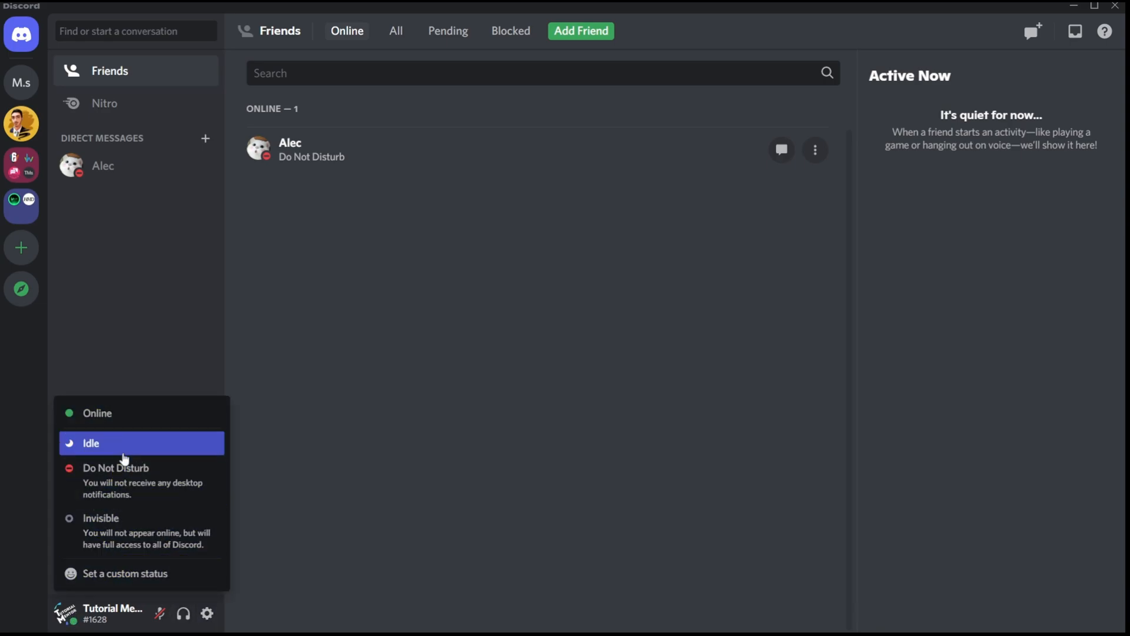
pyautogui.moveTo(115, 479)
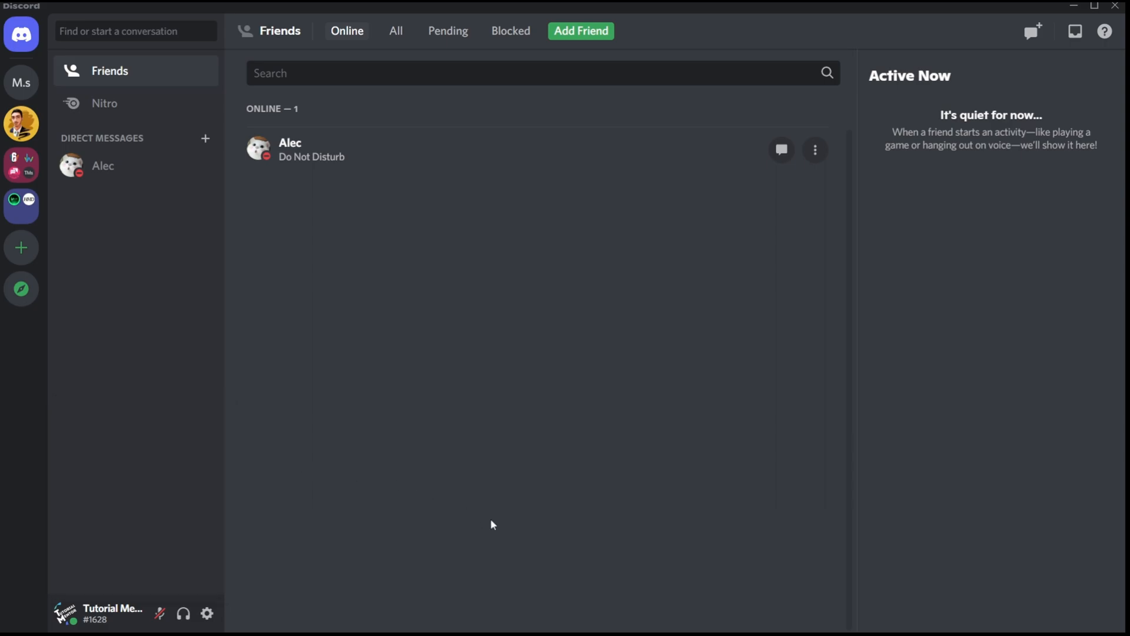
pyautogui.moveTo(653, 623)
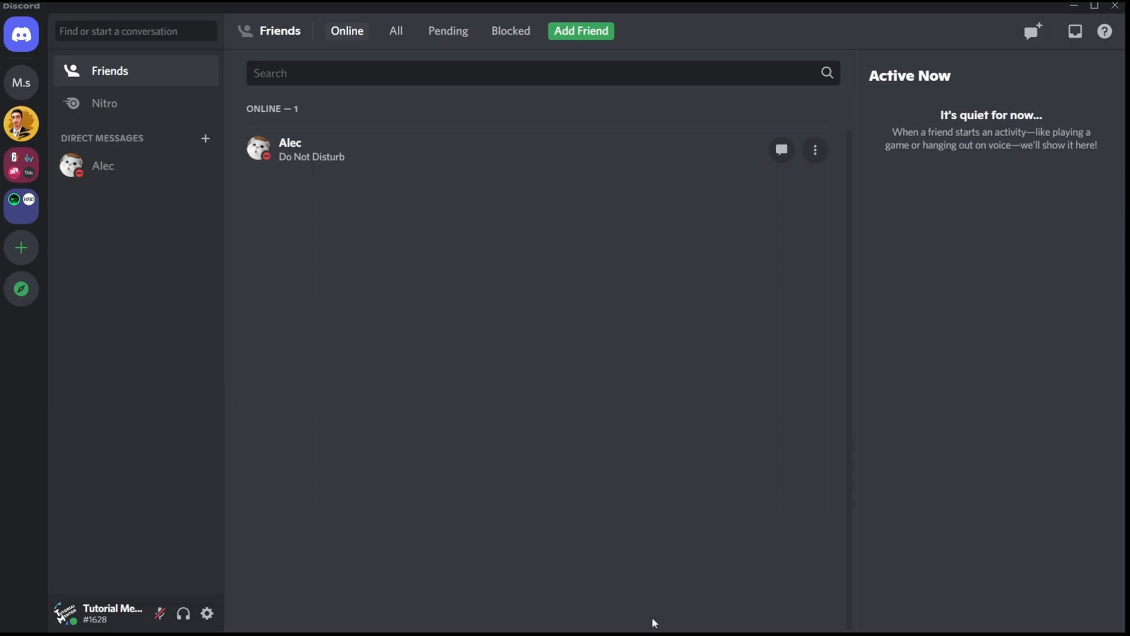
pyautogui.moveTo(796, 629)
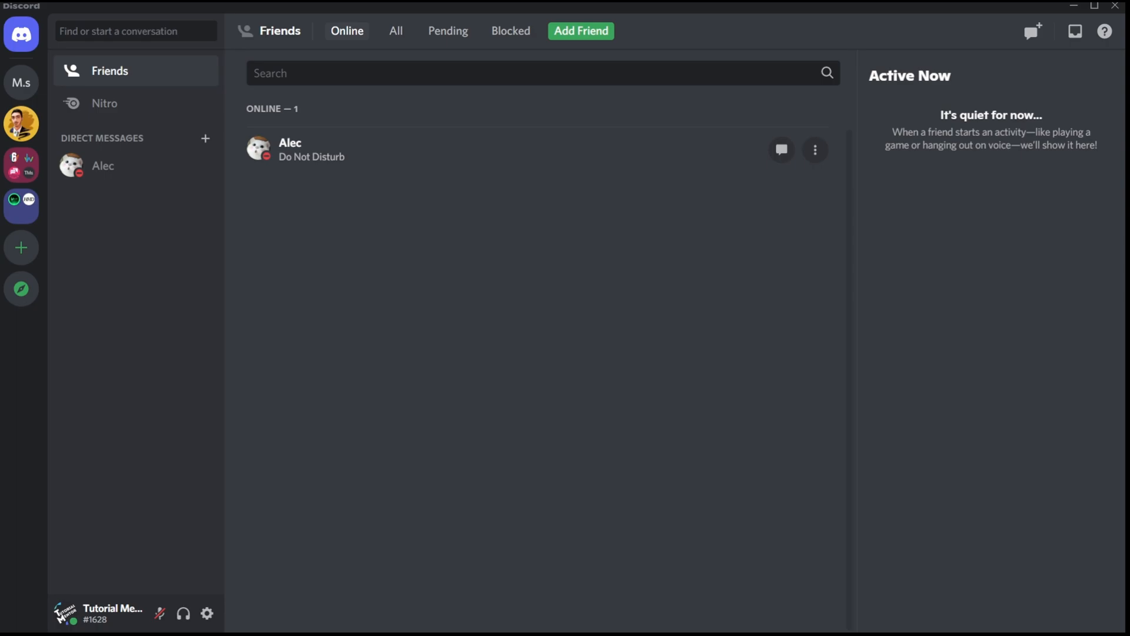
pyautogui.moveTo(401, 220)
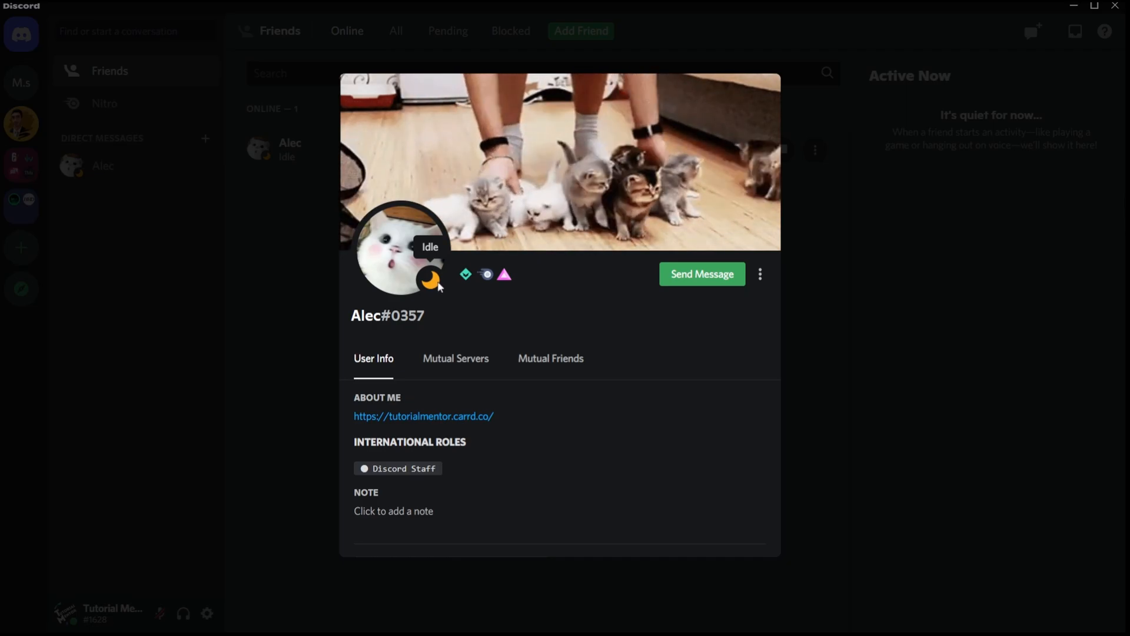
pyautogui.click(308, 361)
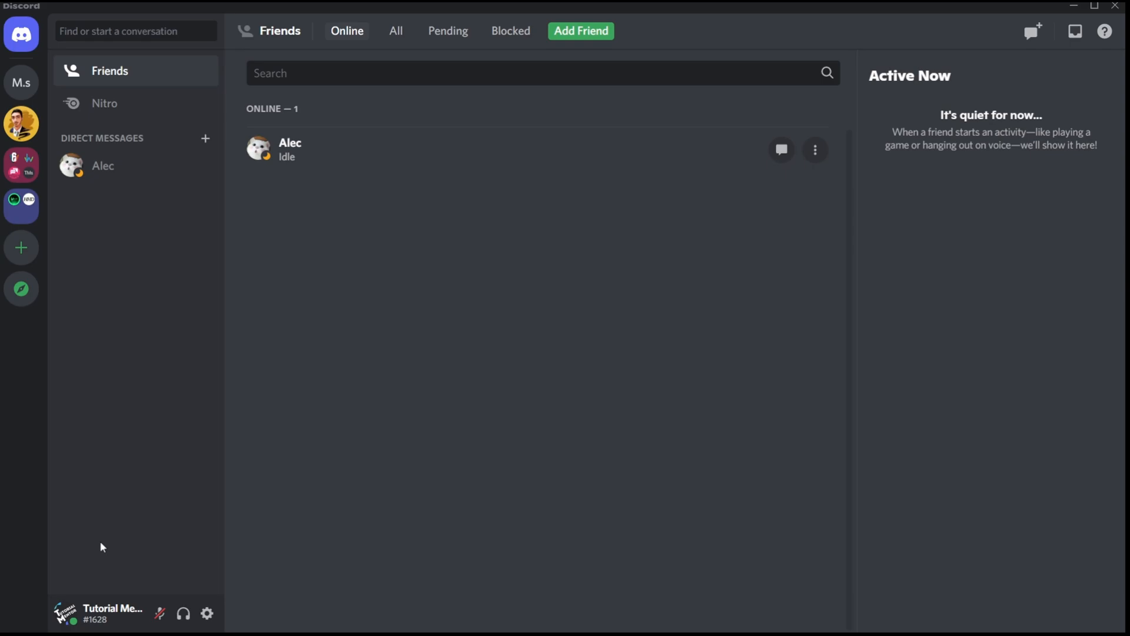
pyautogui.click(65, 613)
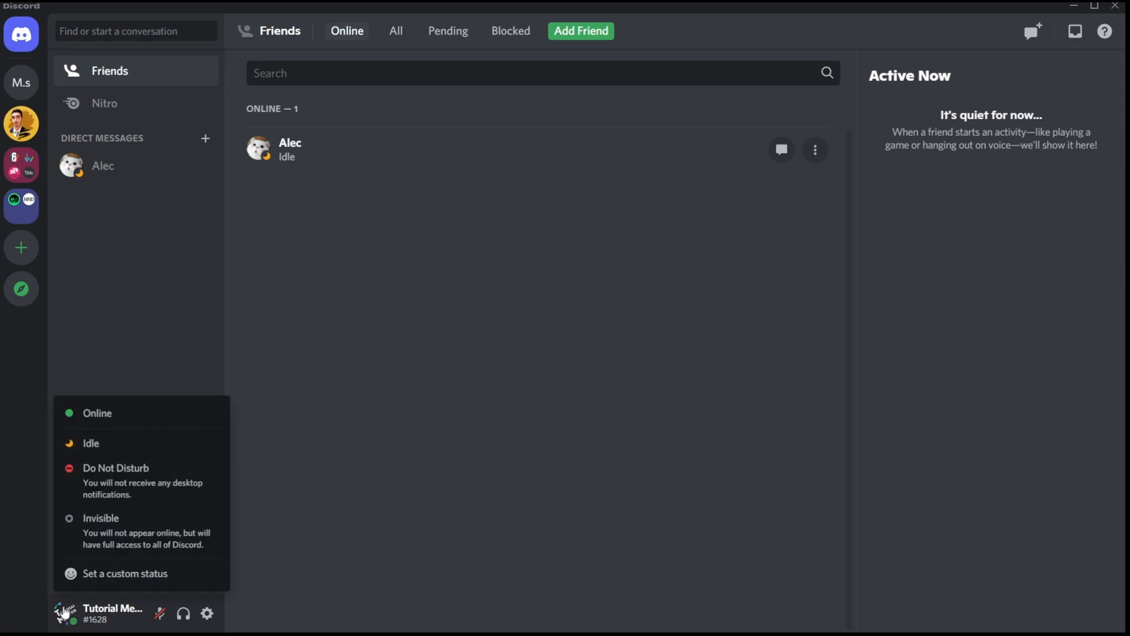
pyautogui.moveTo(129, 443)
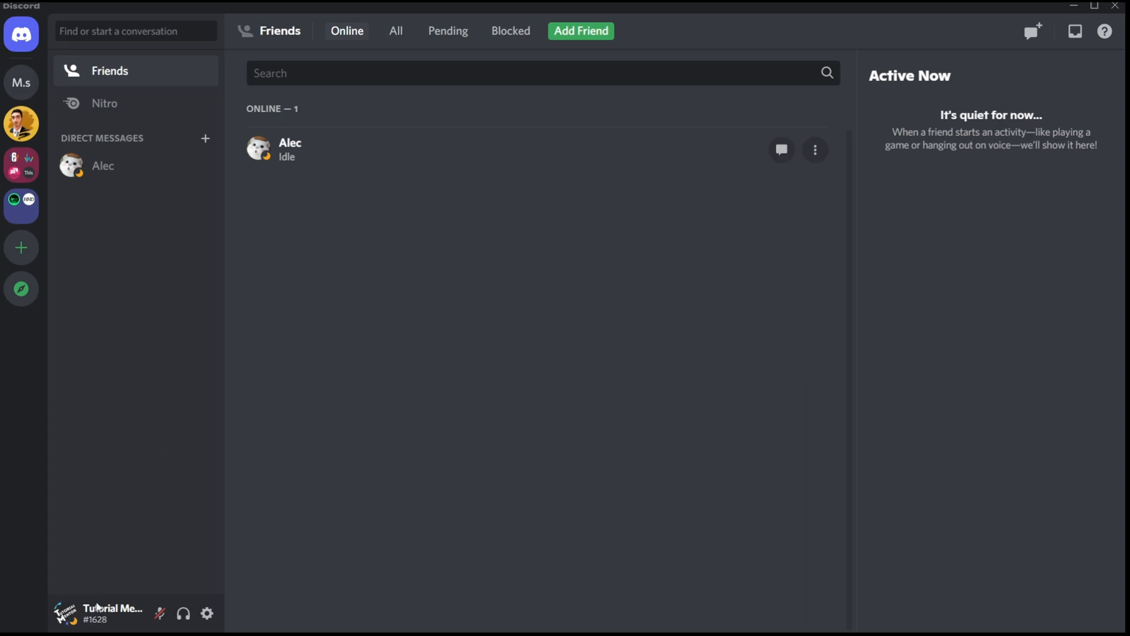
pyautogui.moveTo(306, 273)
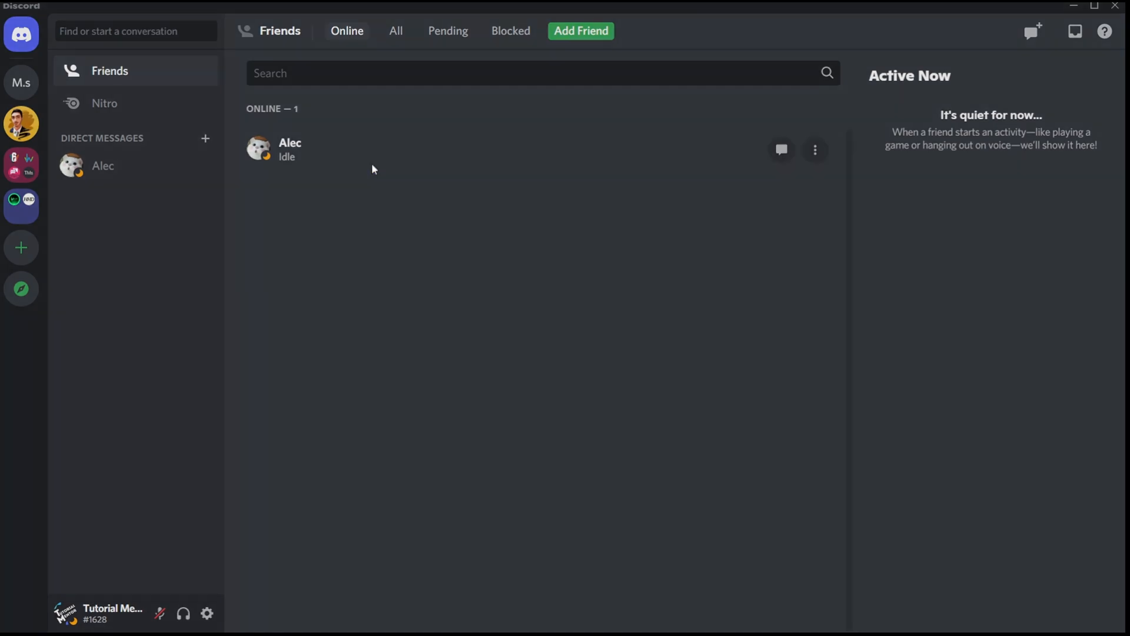
pyautogui.click(290, 147)
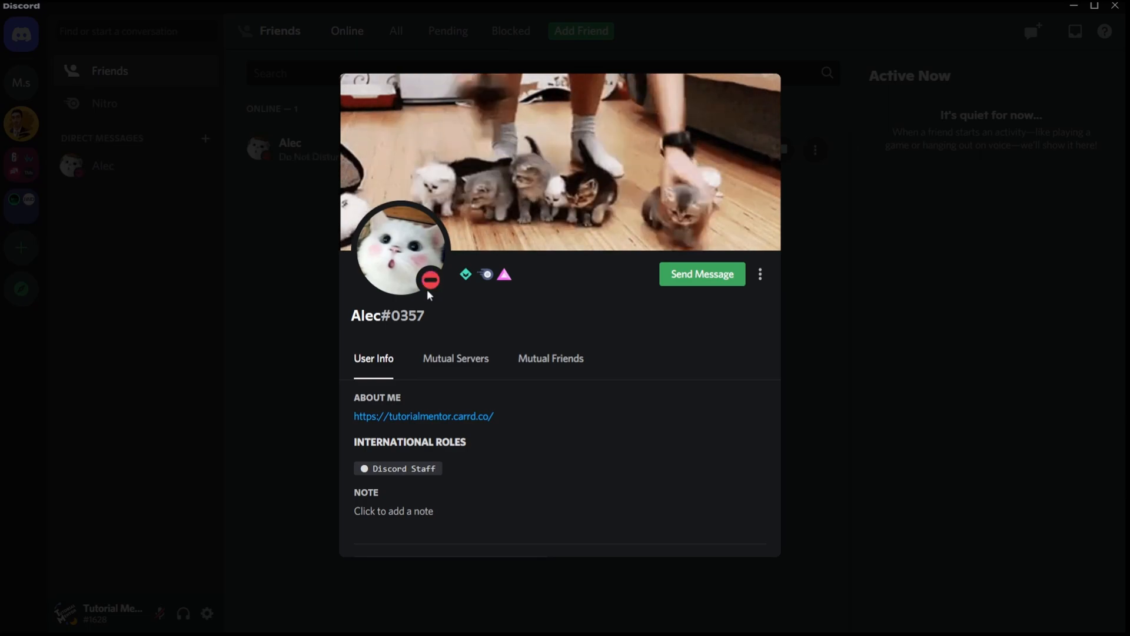
pyautogui.moveTo(430, 279)
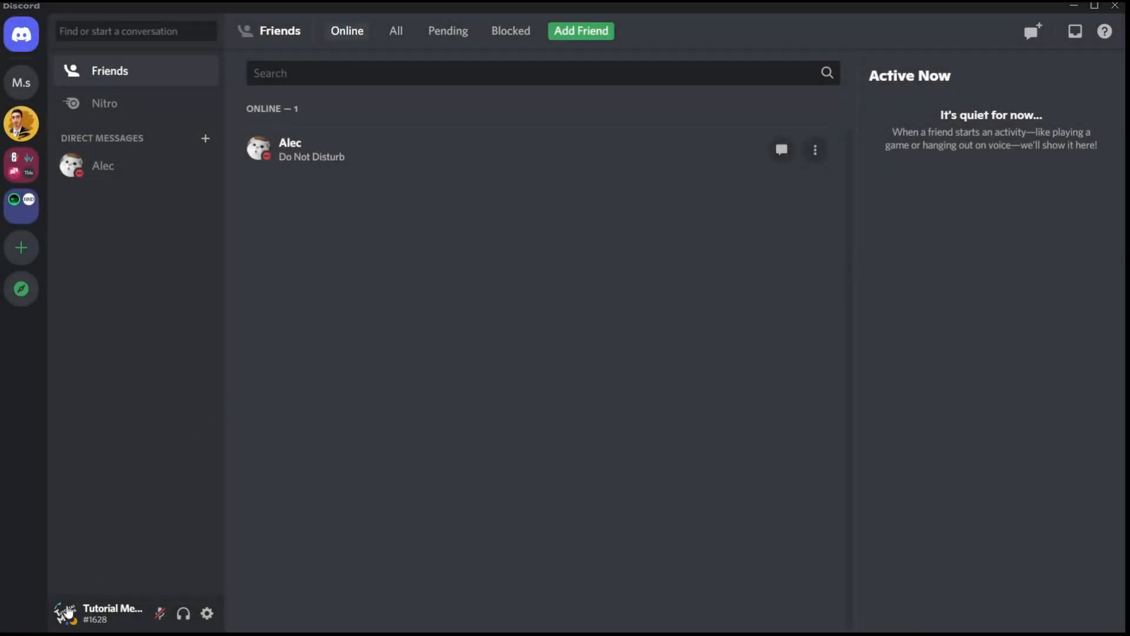
pyautogui.click(65, 613)
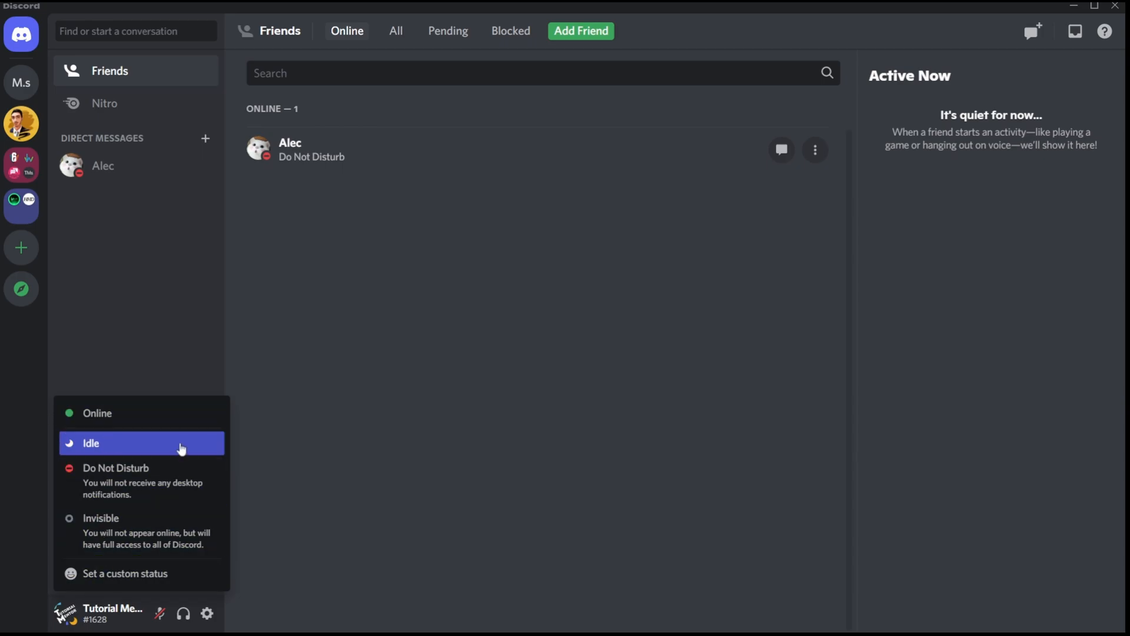
pyautogui.moveTo(116, 481)
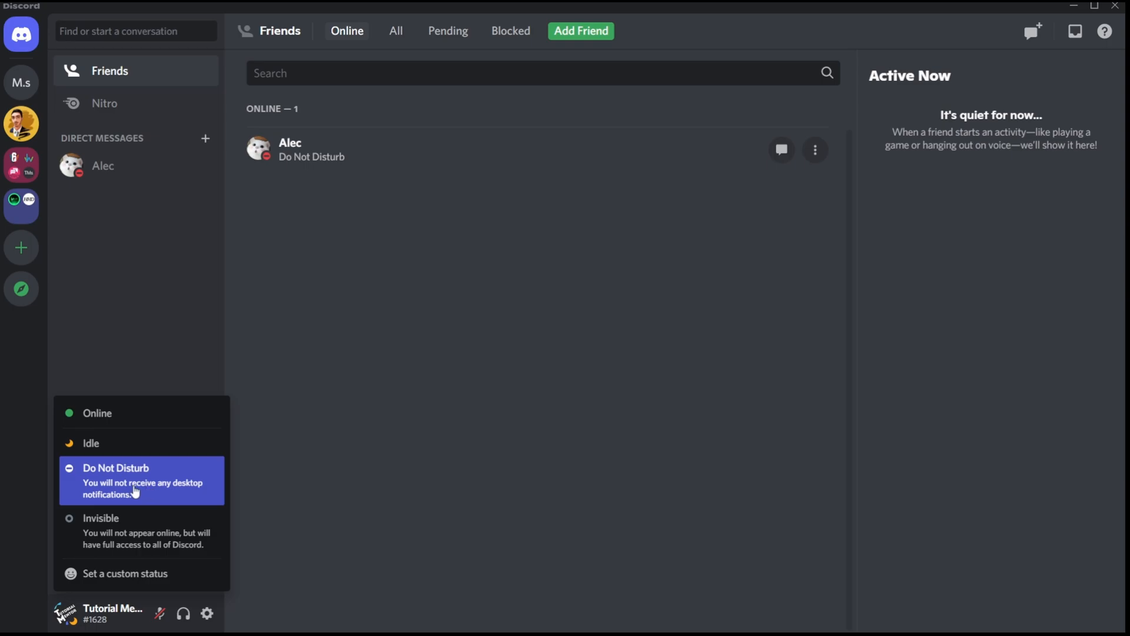
pyautogui.moveTo(145, 488)
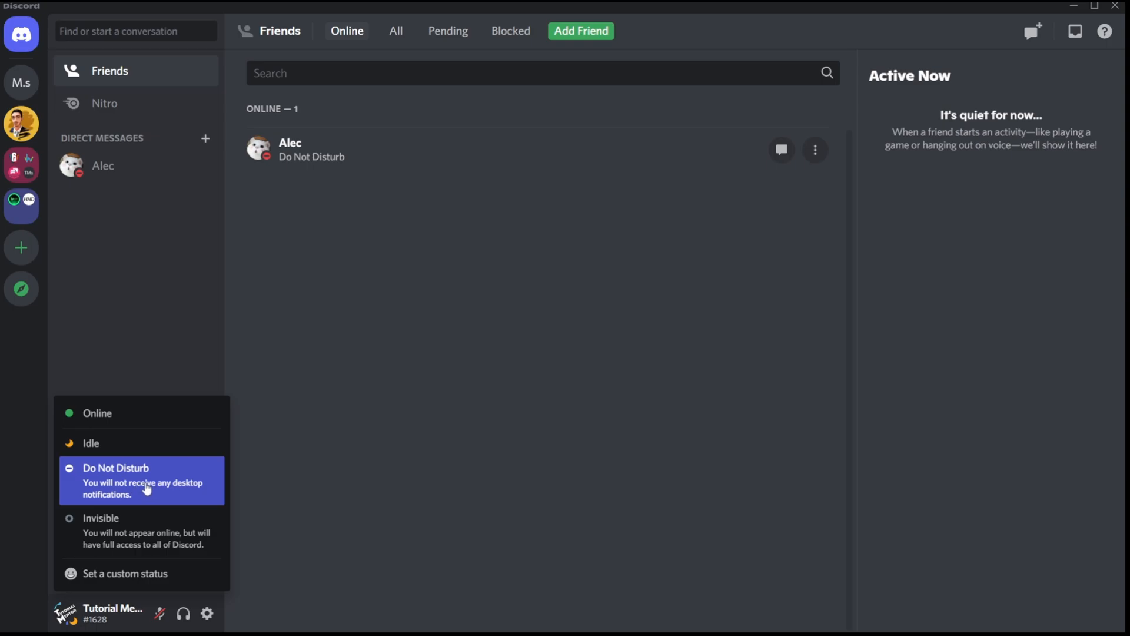
pyautogui.moveTo(180, 465)
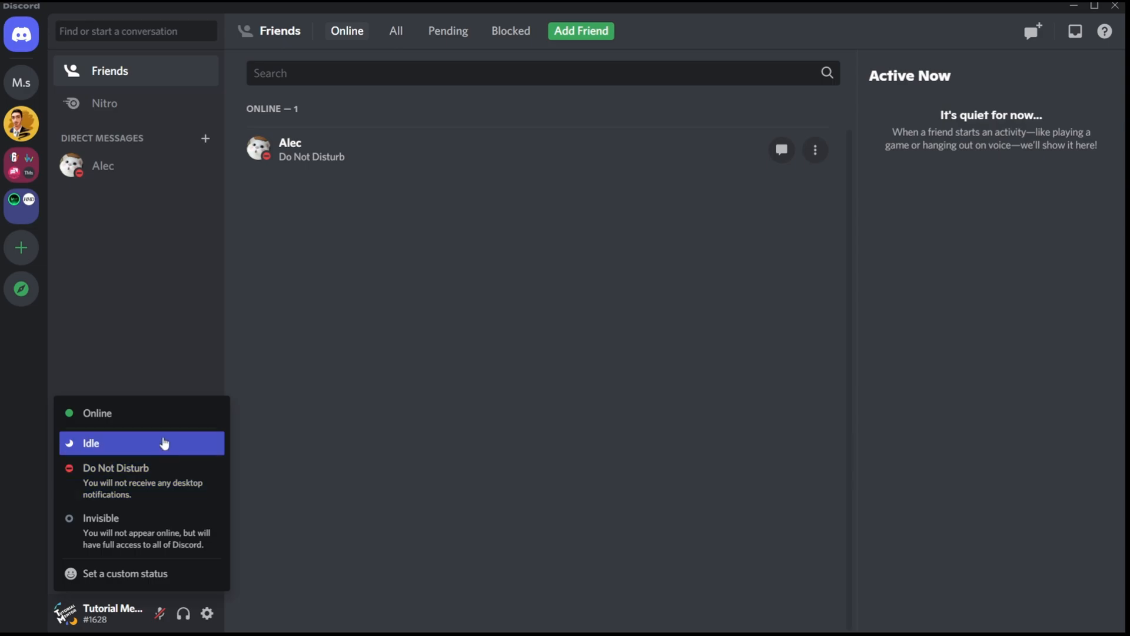
pyautogui.moveTo(164, 412)
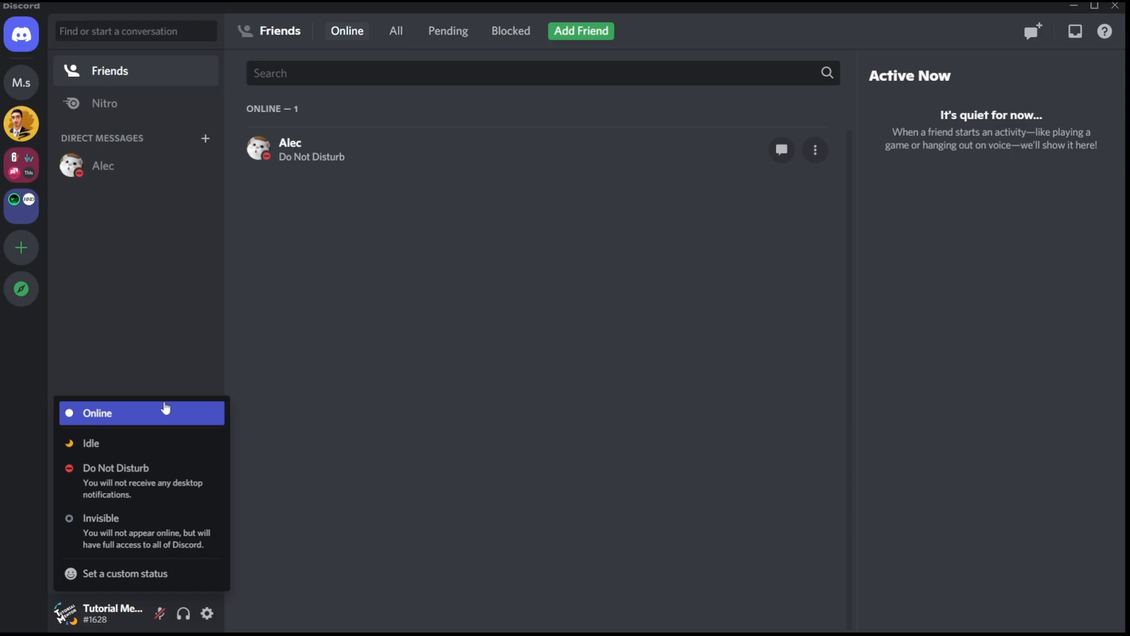
pyautogui.moveTo(1058, 604)
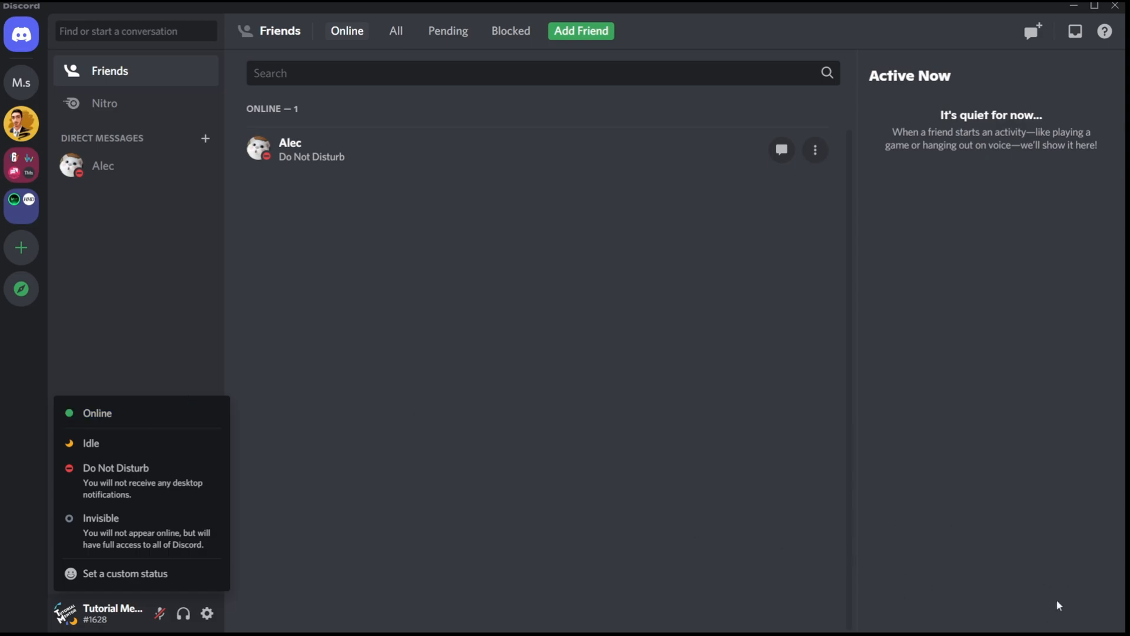
pyautogui.moveTo(877, 523)
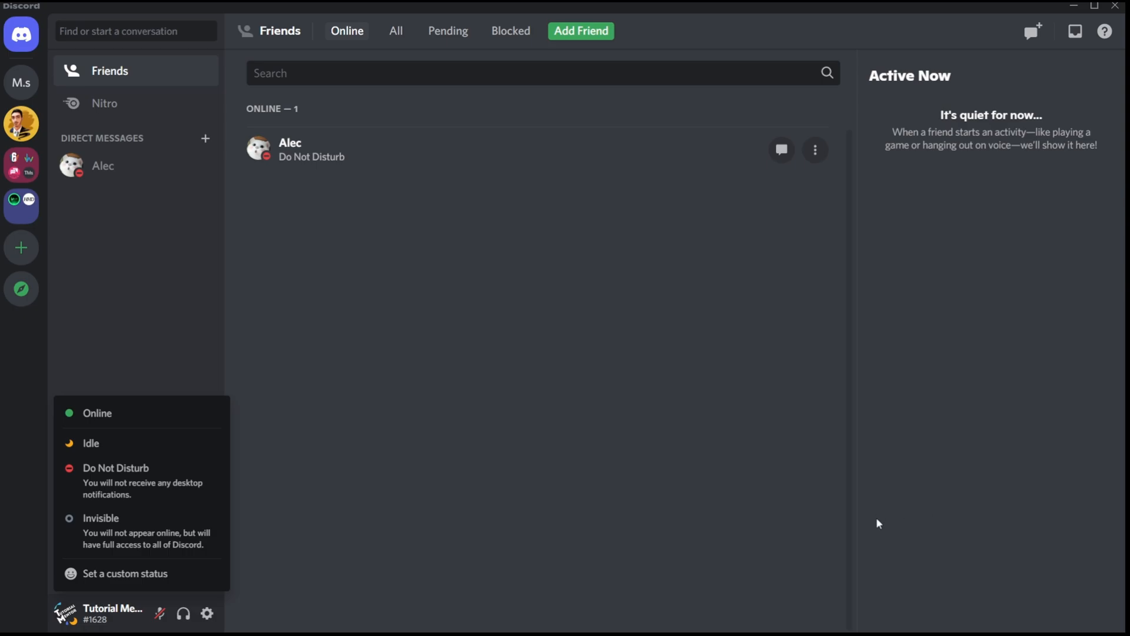
pyautogui.moveTo(298, 348)
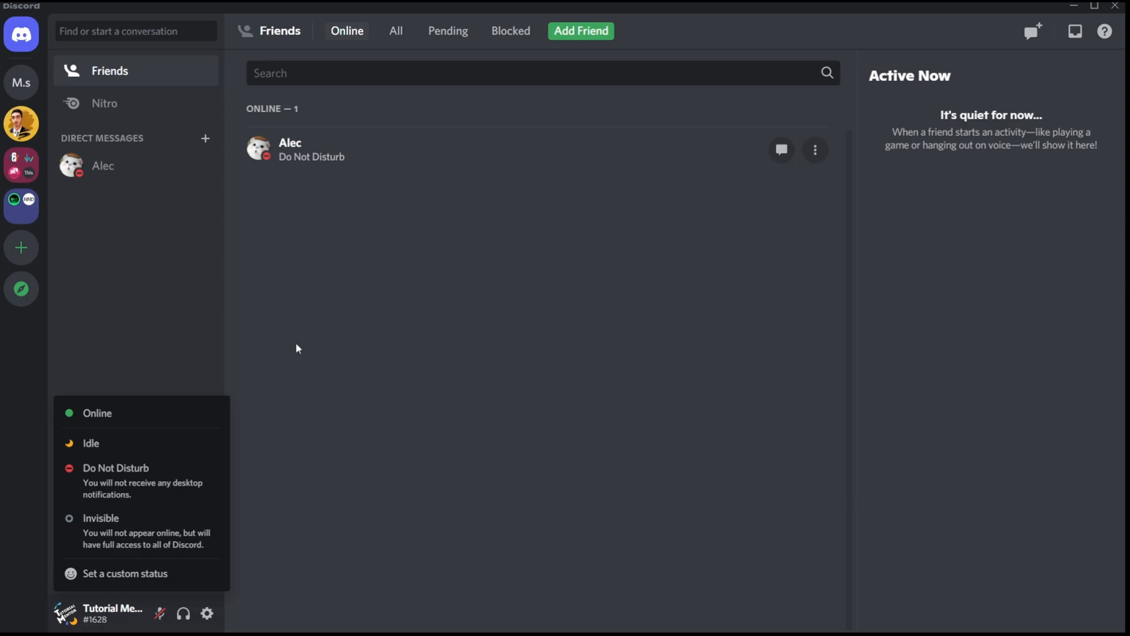
pyautogui.moveTo(115, 479)
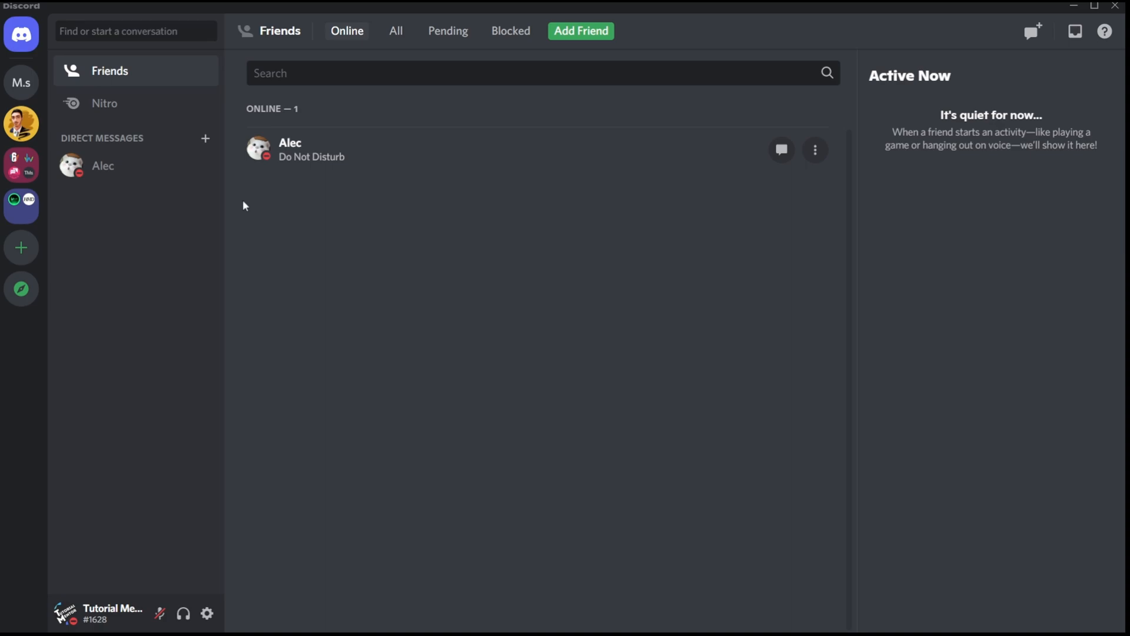
pyautogui.moveTo(565, 311)
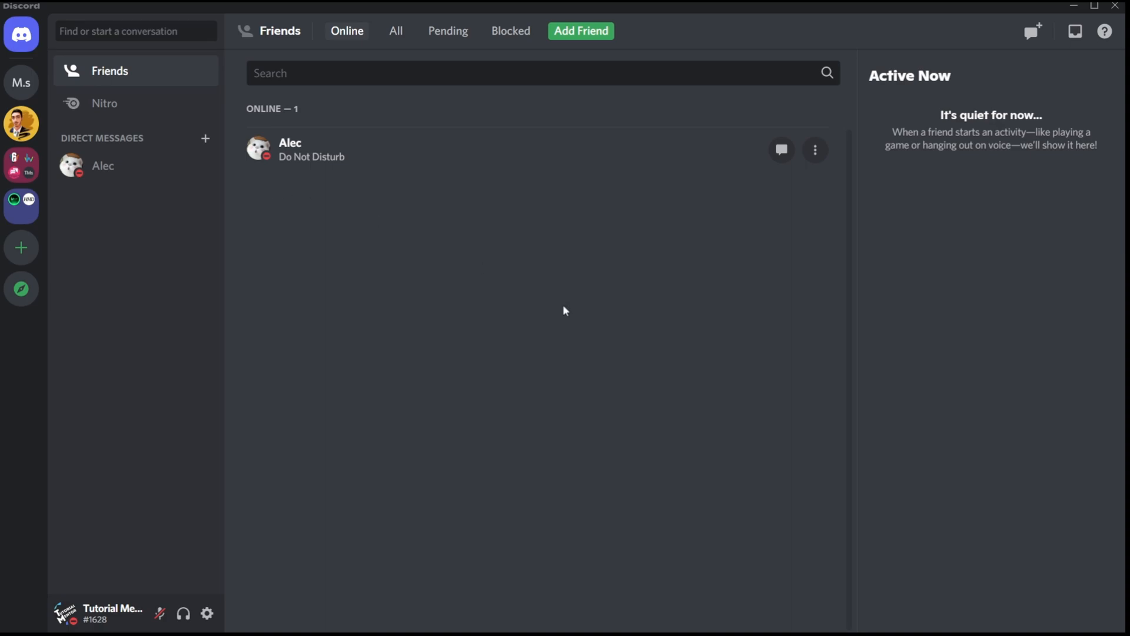
pyautogui.moveTo(256, 122)
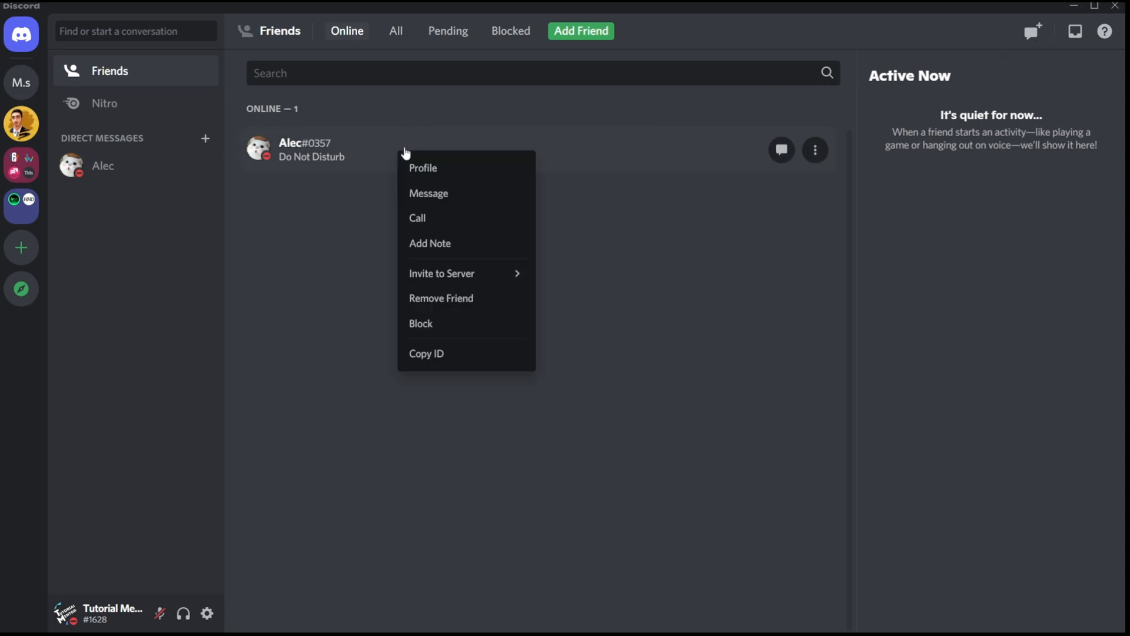
# Dismiss Alec's options menu as the Online friends list empties.
pyautogui.click(422, 168)
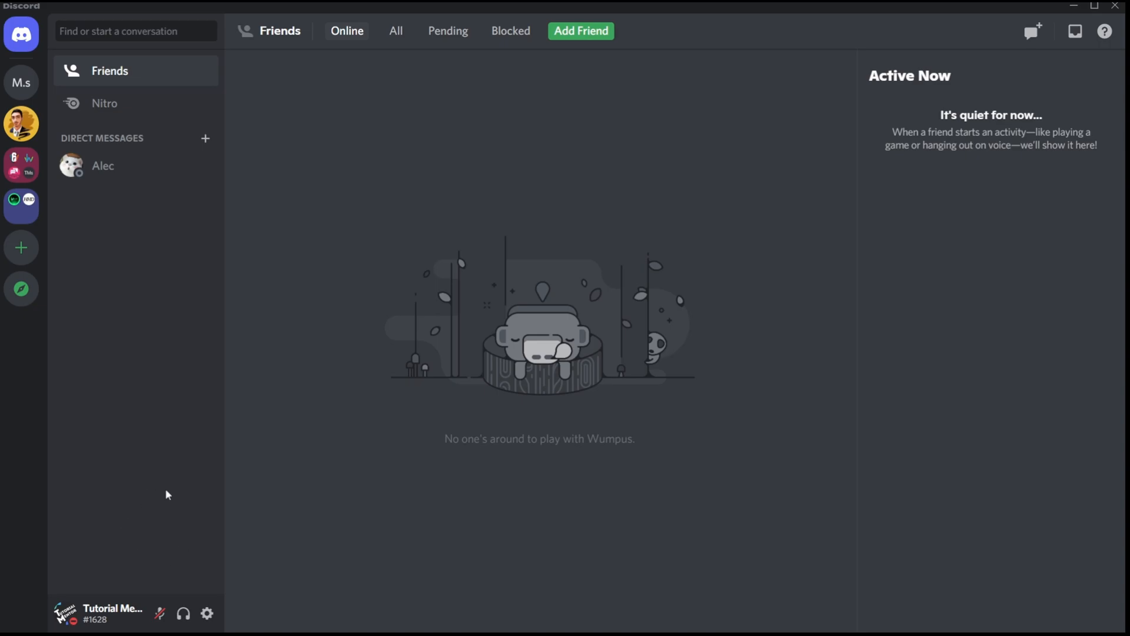
pyautogui.click(65, 614)
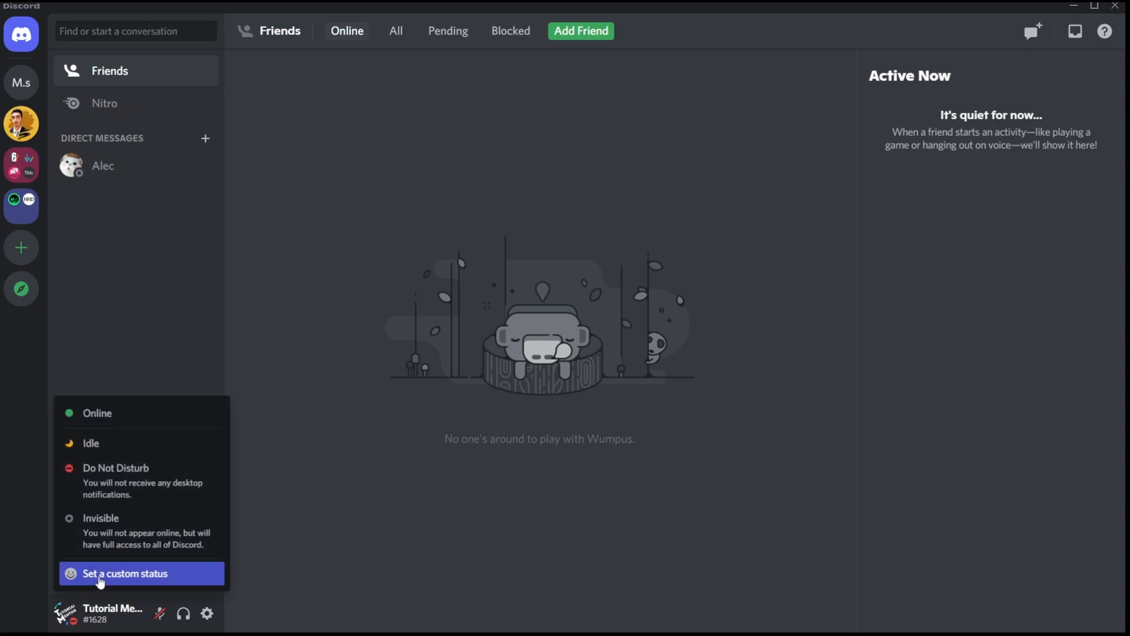
pyautogui.moveTo(140, 531)
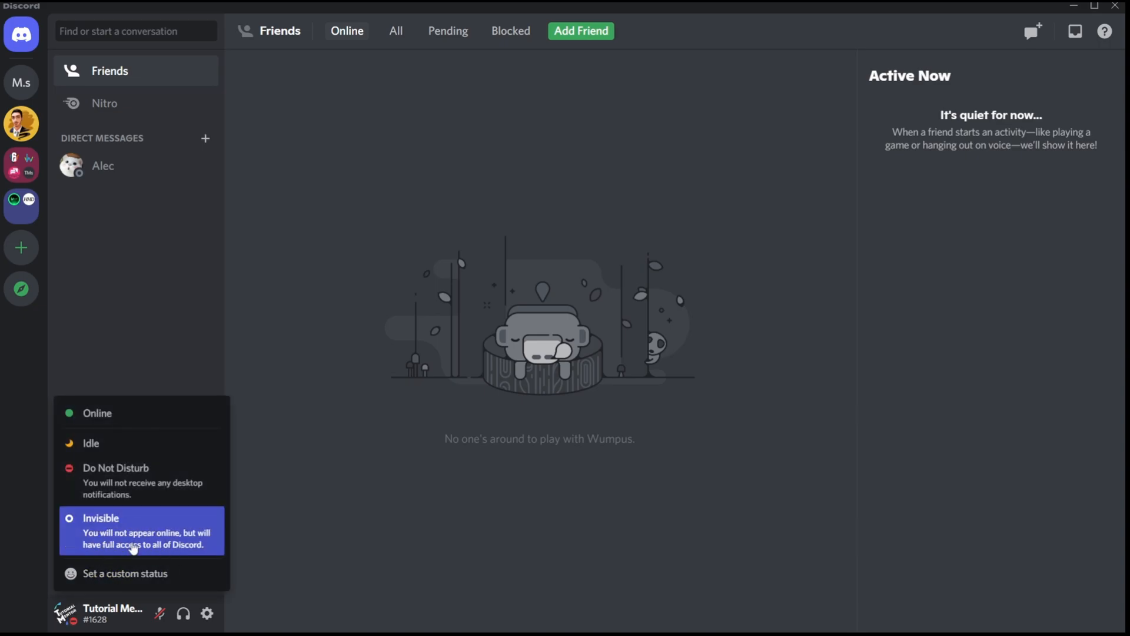
pyautogui.moveTo(100, 544)
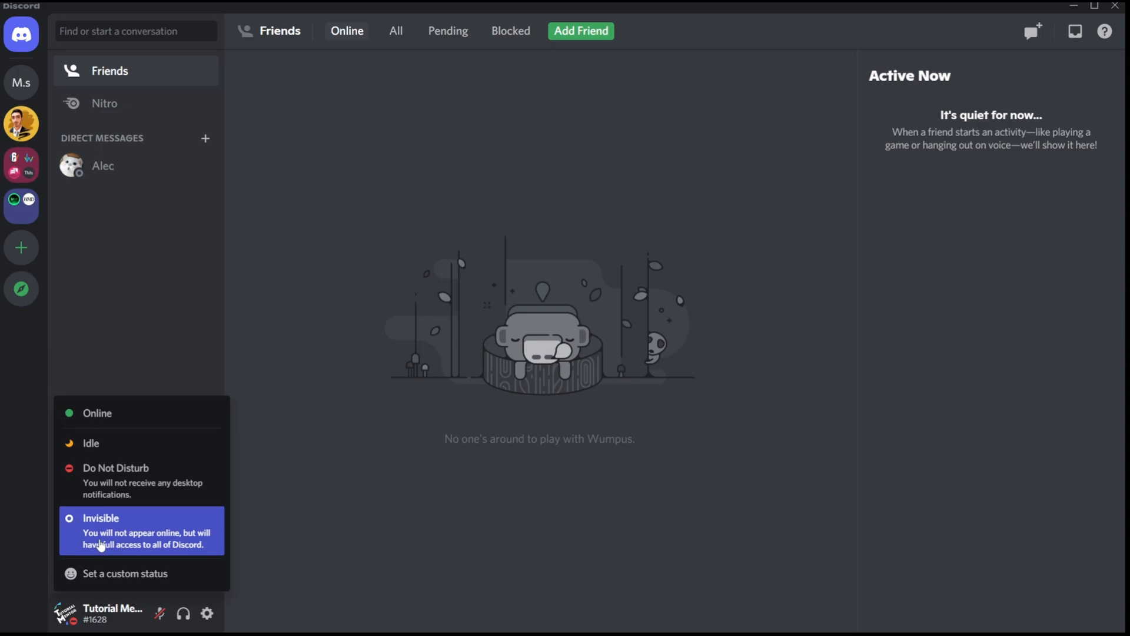
pyautogui.moveTo(182, 546)
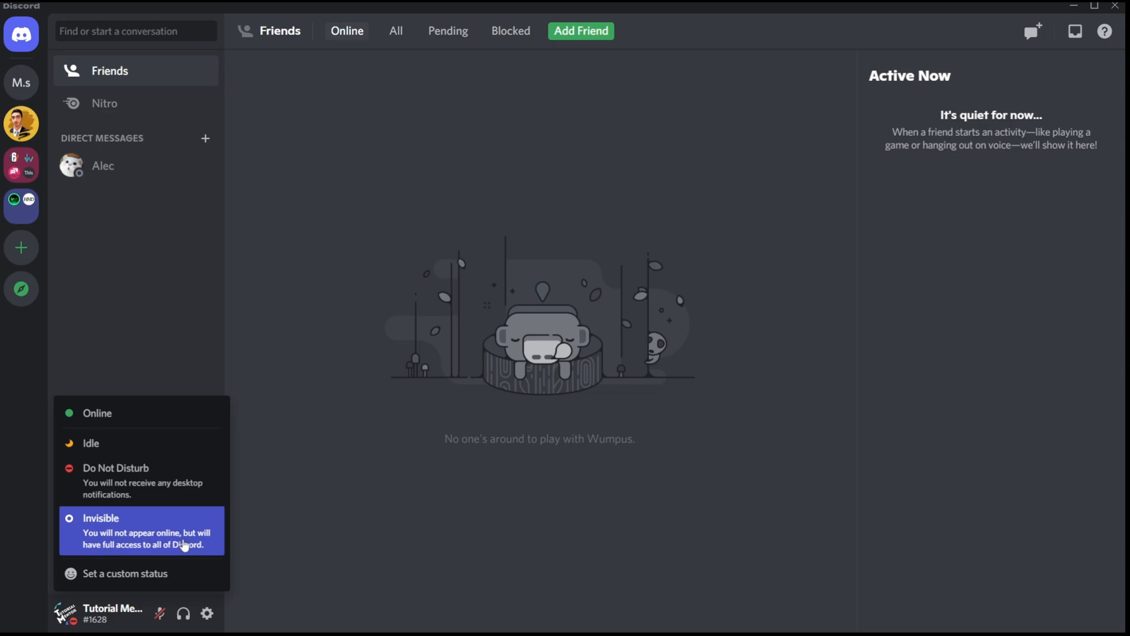
pyautogui.moveTo(152, 550)
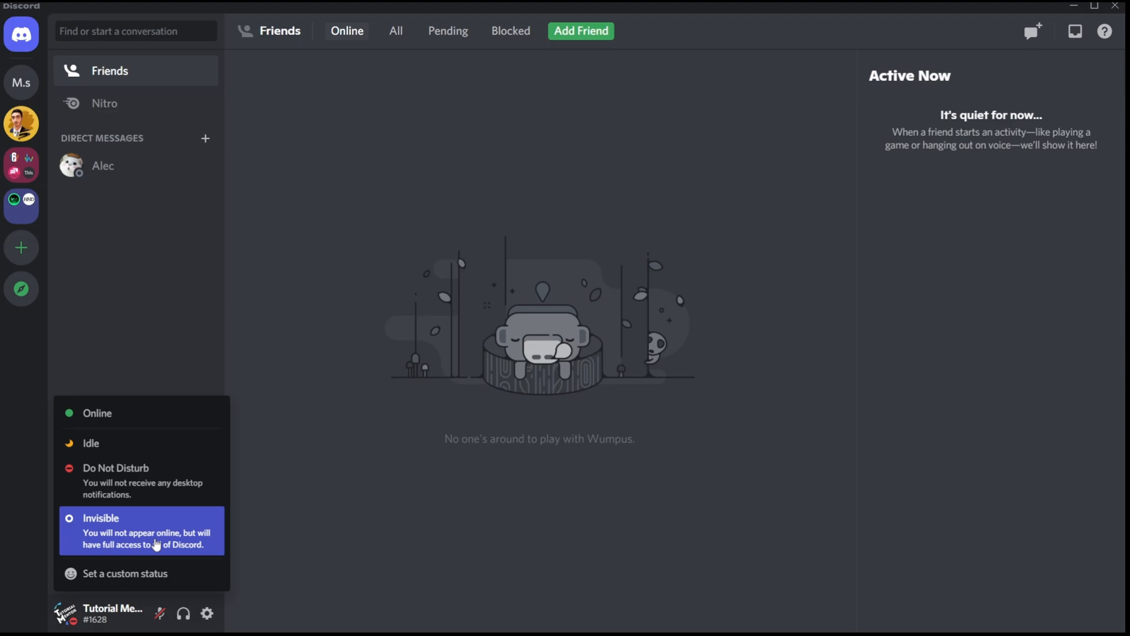
pyautogui.moveTo(211, 346)
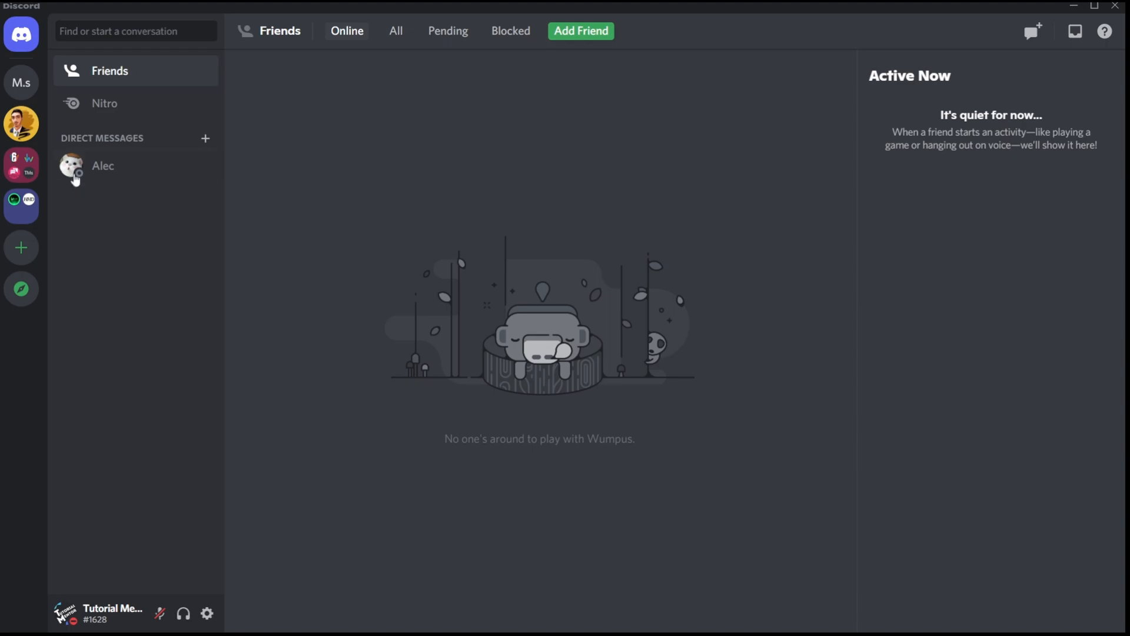
pyautogui.moveTo(100, 250)
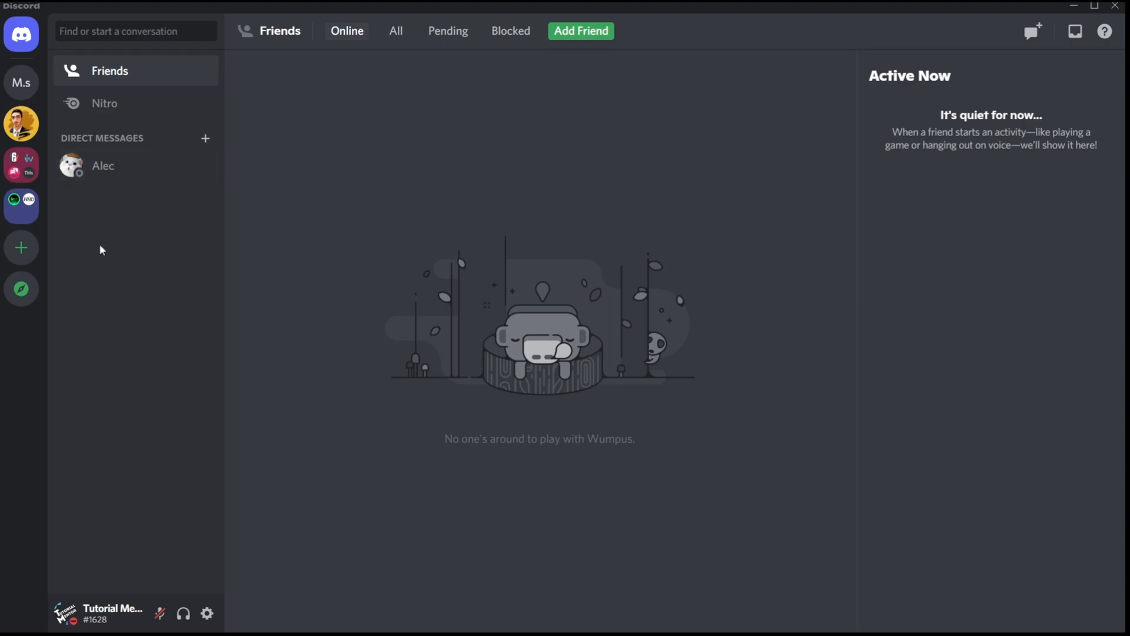
pyautogui.moveTo(103, 257)
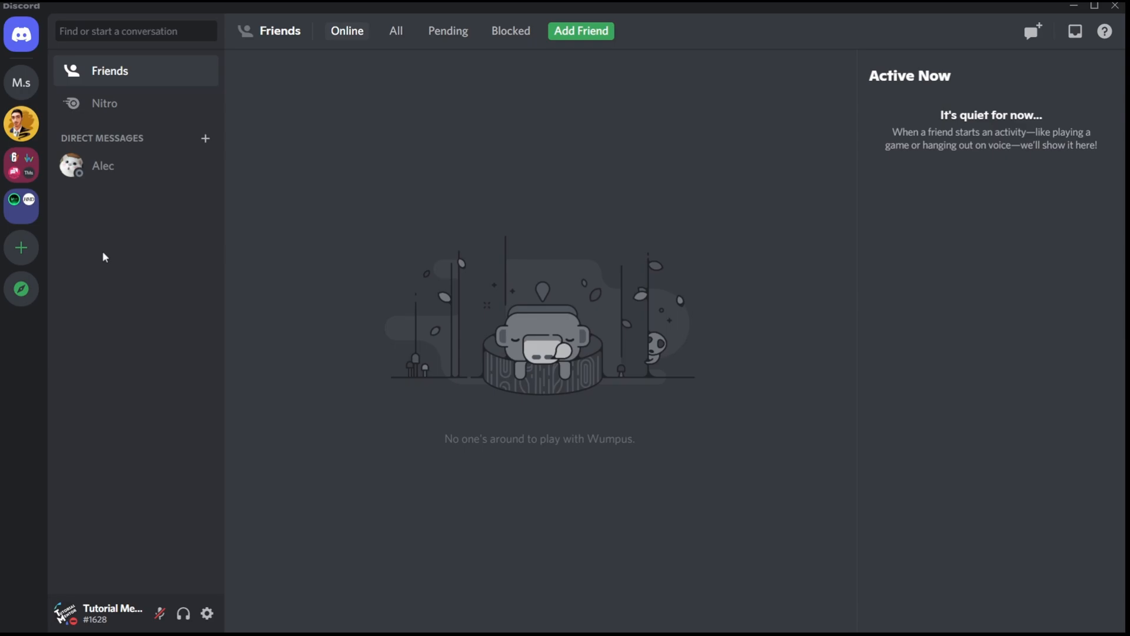
pyautogui.moveTo(21, 123)
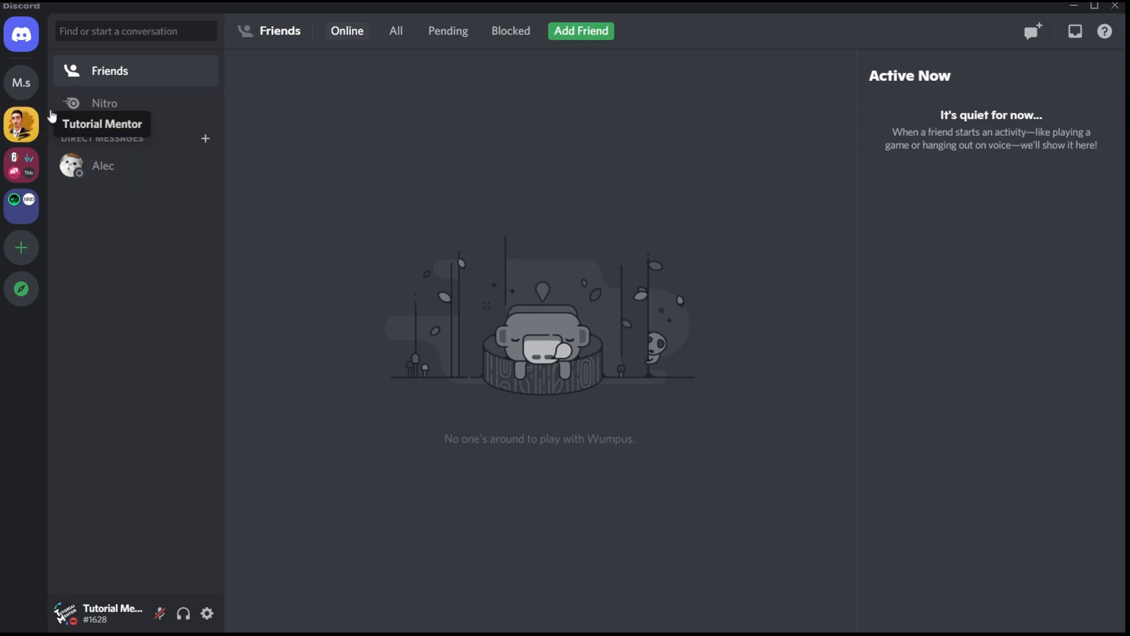
pyautogui.click(21, 125)
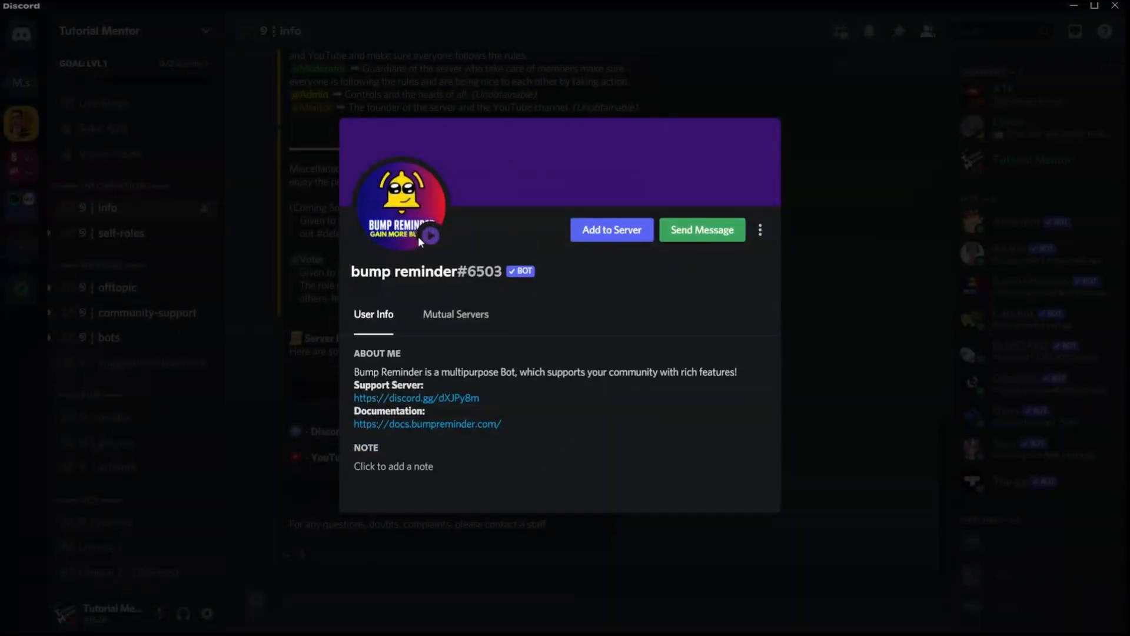
pyautogui.moveTo(431, 235)
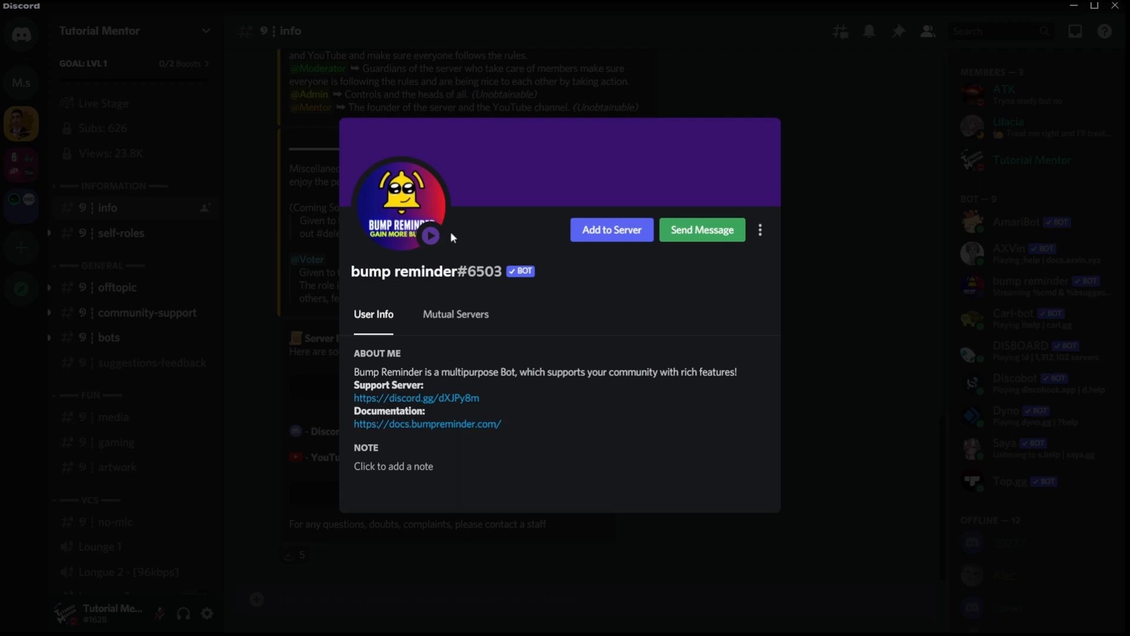
pyautogui.moveTo(430, 235)
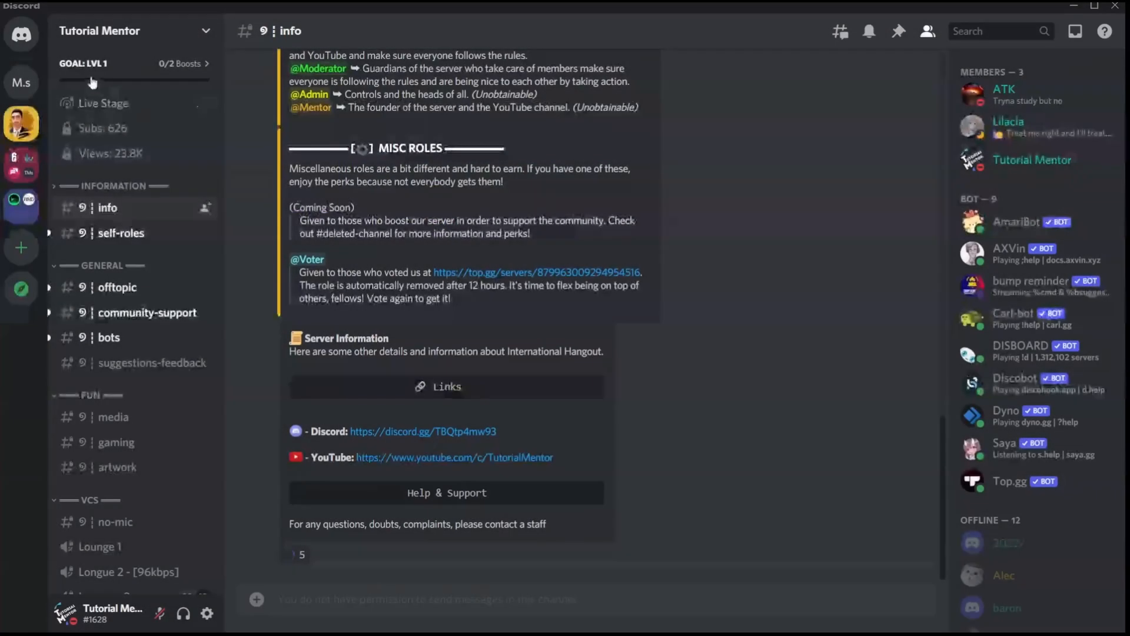
pyautogui.click(20, 34)
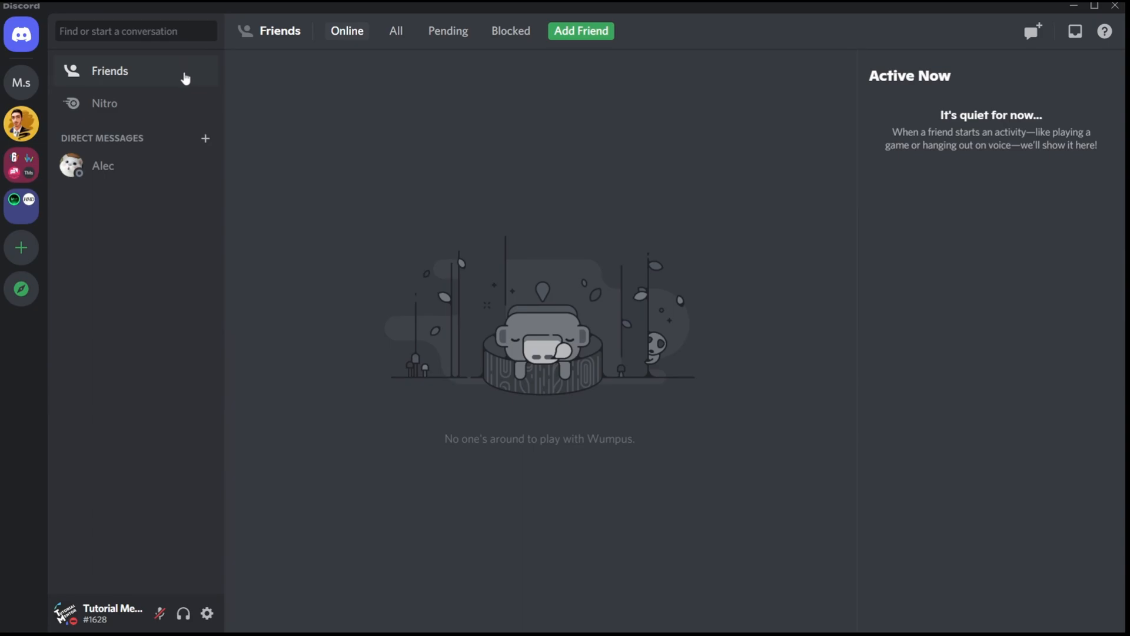